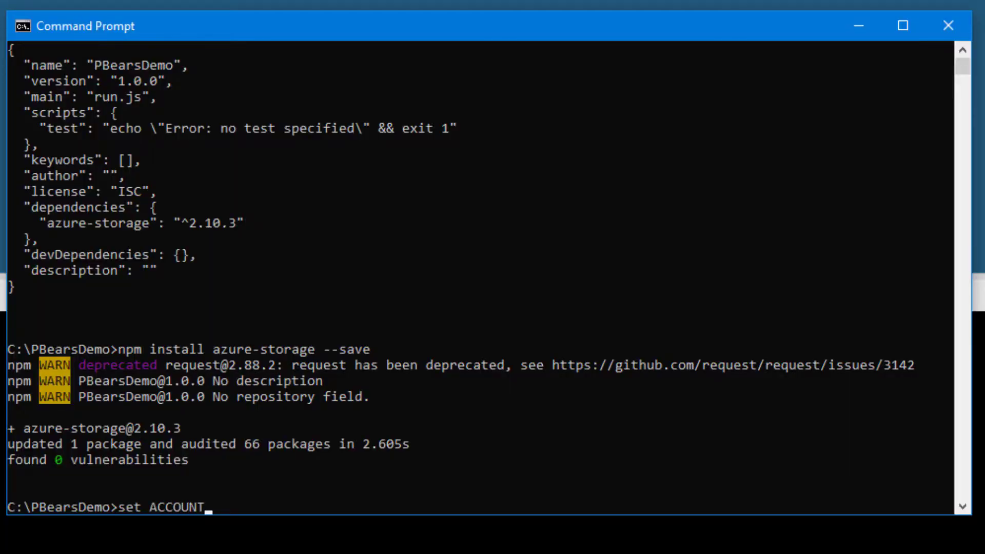
Set the account name variable to pbearph and run node run.js to start ten polar cameras
{"action": "type", "text": "_NAME=pbearph"}
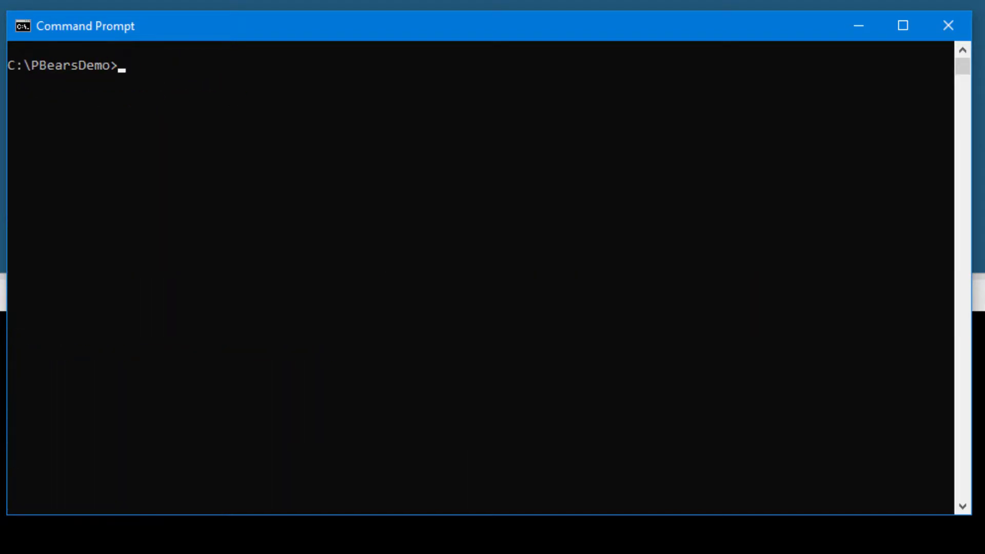
{"action": "type", "text": "node ru"}
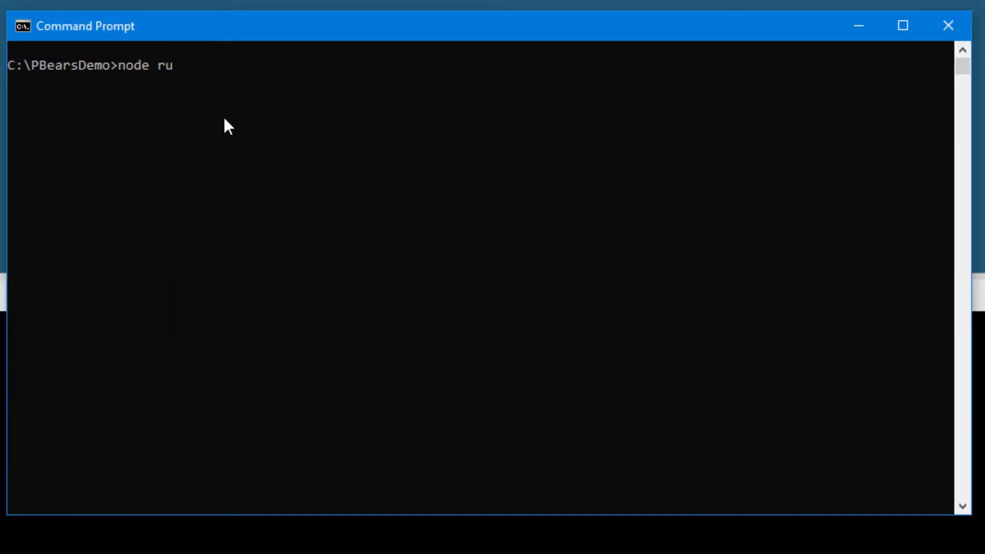
{"action": "key", "text": "Return"}
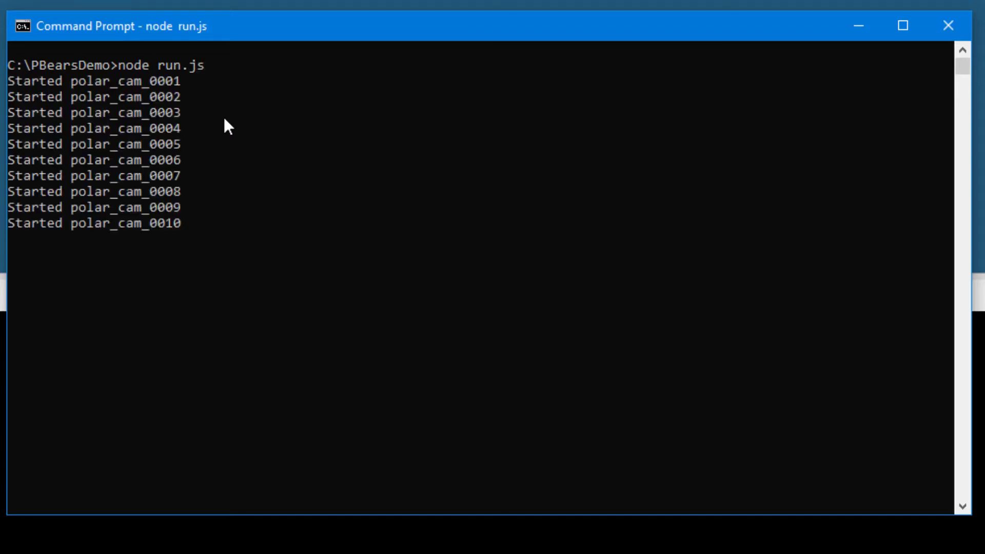